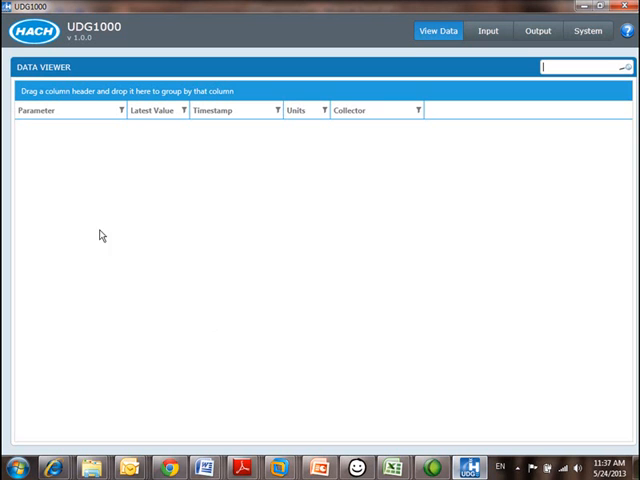
mouse_move(455, 63)
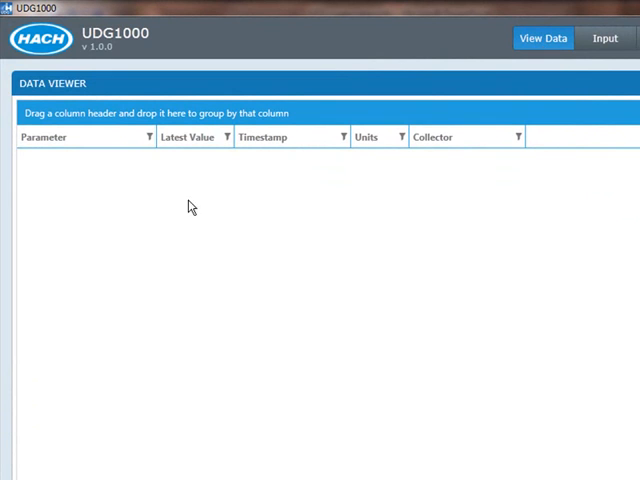
mouse_move(108, 365)
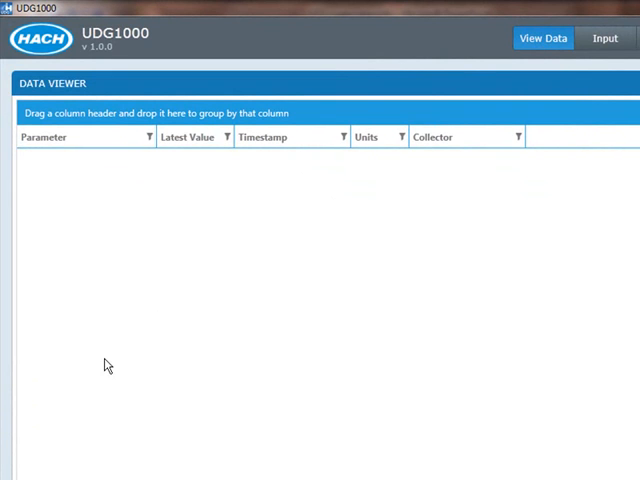
mouse_move(114, 365)
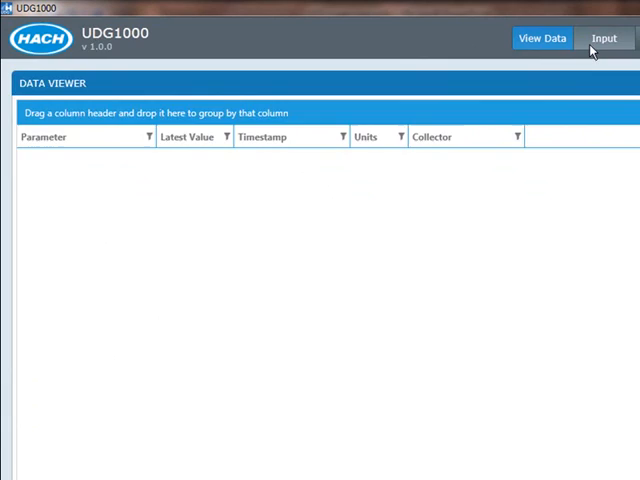
Add a new collector using the sc1000 Modbus TCP driver.
click(603, 37)
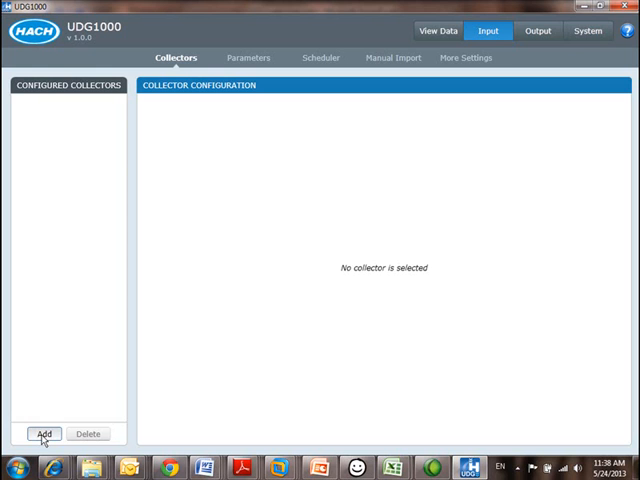
click(44, 433)
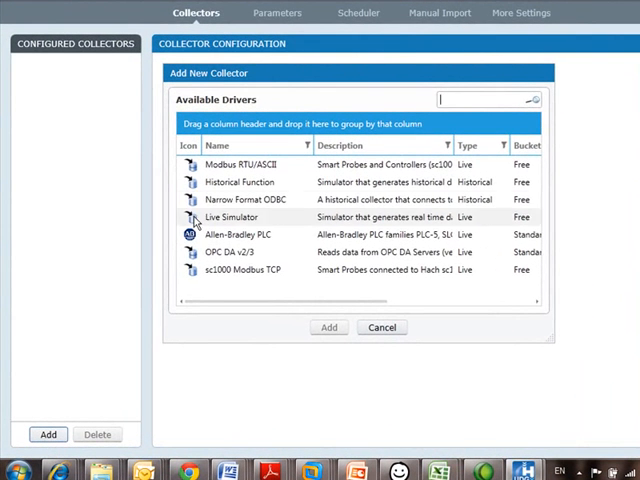
click(250, 234)
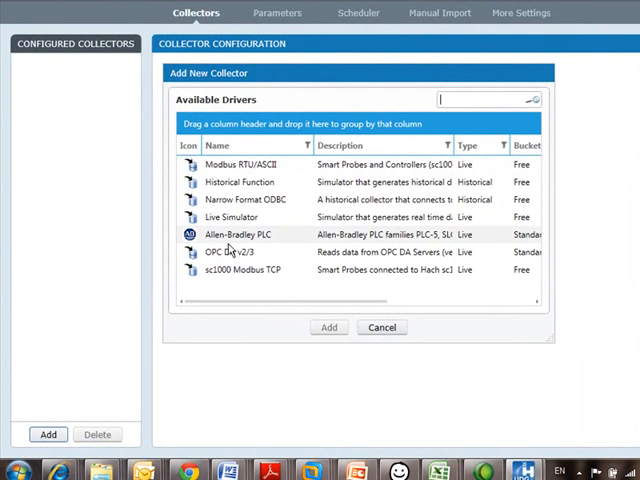
click(240, 269)
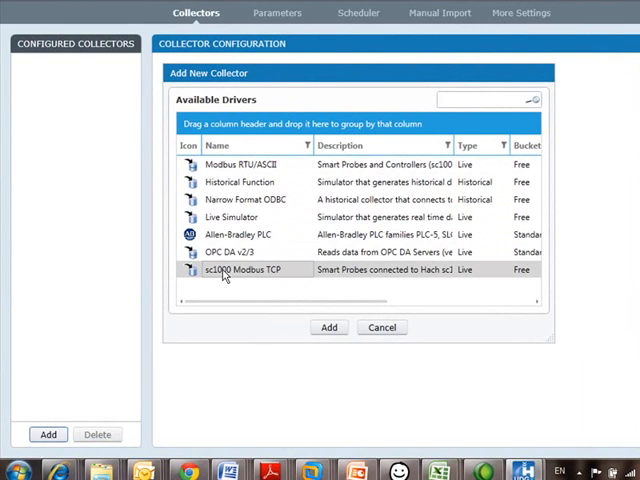
mouse_move(263, 315)
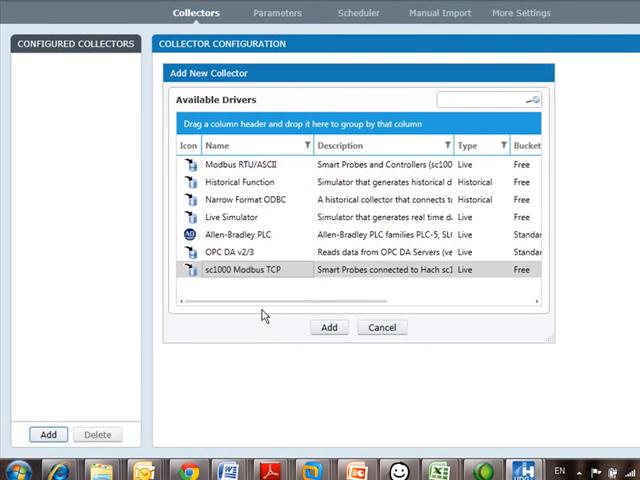
click(329, 327)
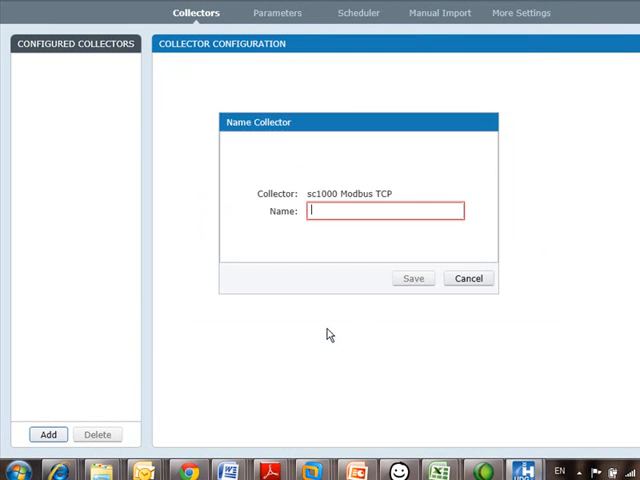
mouse_move(343, 210)
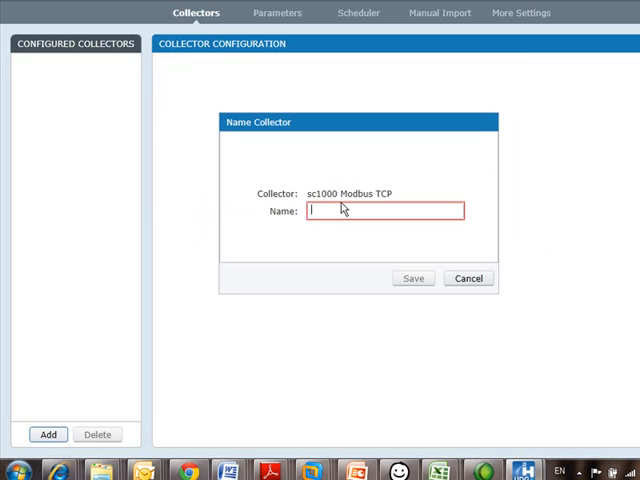
Name the collector 'Rio Rancho sc1000' and save it.
text(Rio Rancho sc1000)
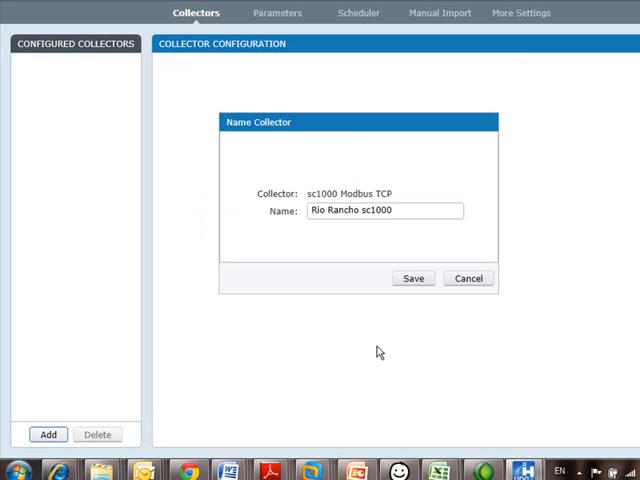
click(413, 278)
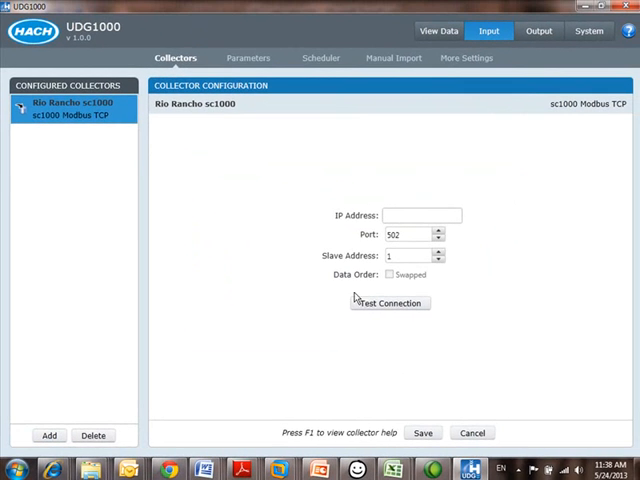
Set the collector's IP address to 10.128.131.88.
click(420, 215)
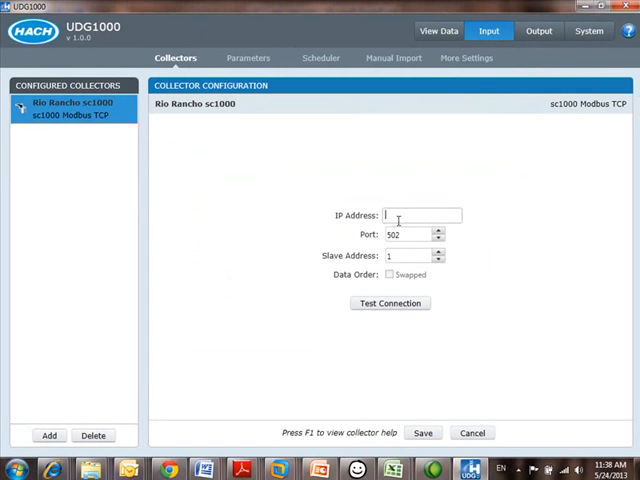
mouse_move(197, 236)
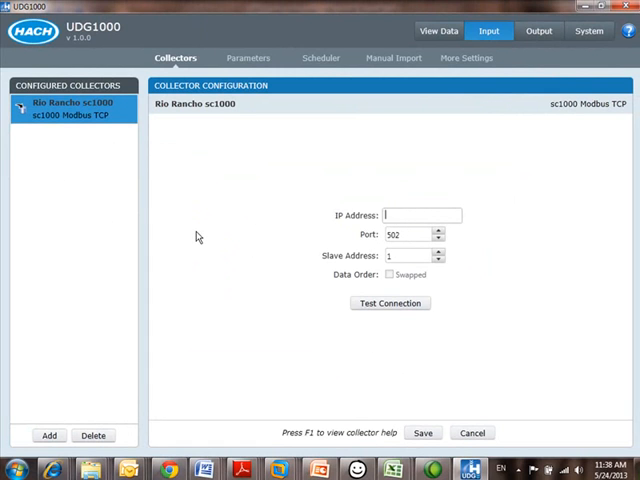
text(10.)
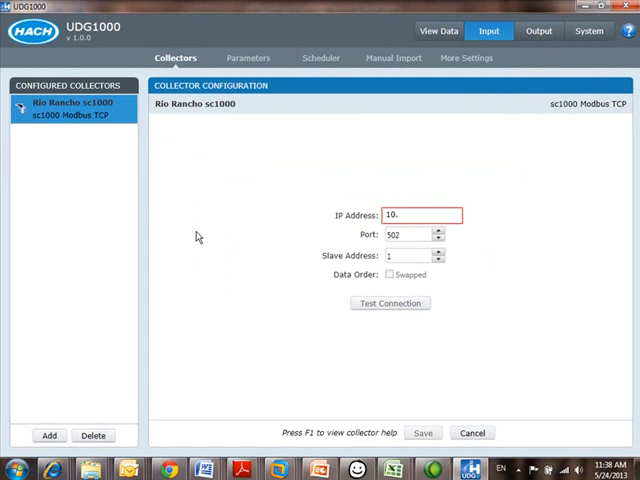
text(128.)
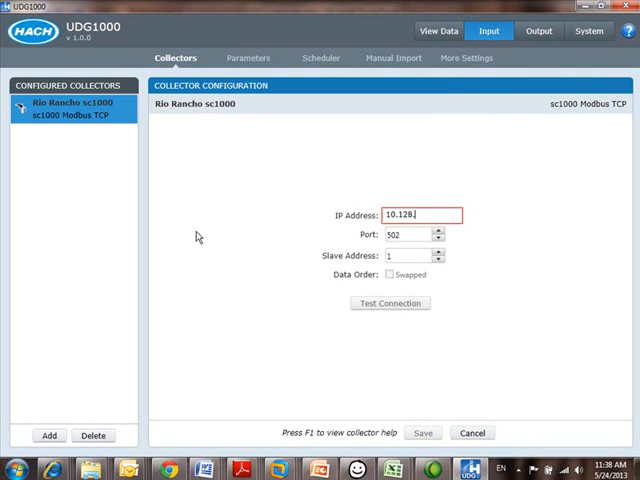
text(131.)
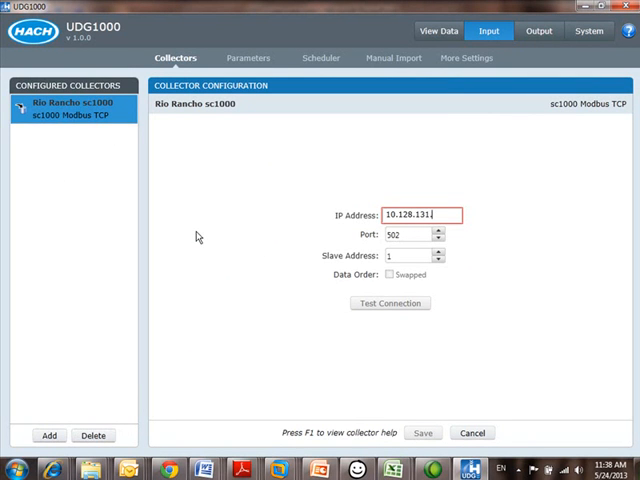
text(88)
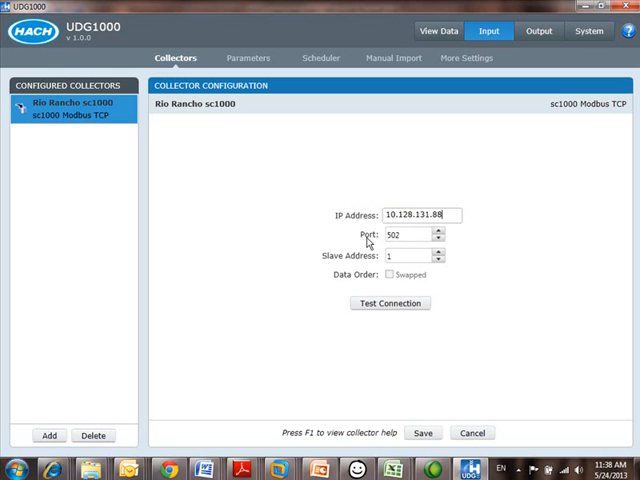
mouse_move(344, 265)
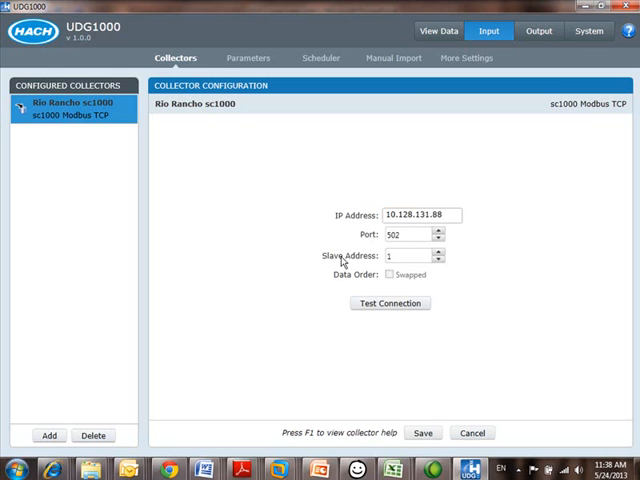
mouse_move(315, 270)
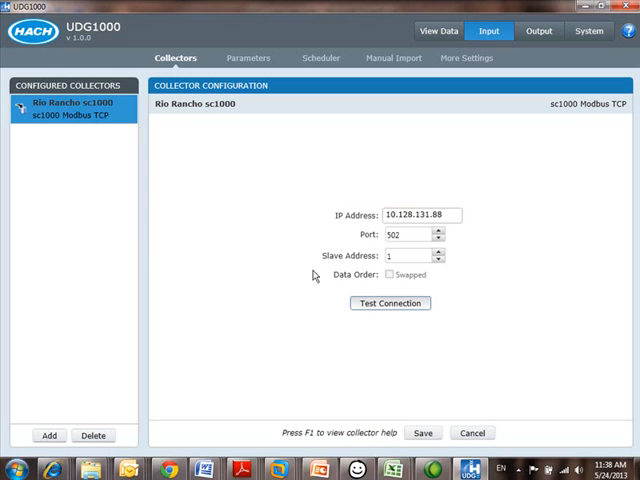
Run Test Connection until it reports success, then move on to parameter setup.
click(389, 303)
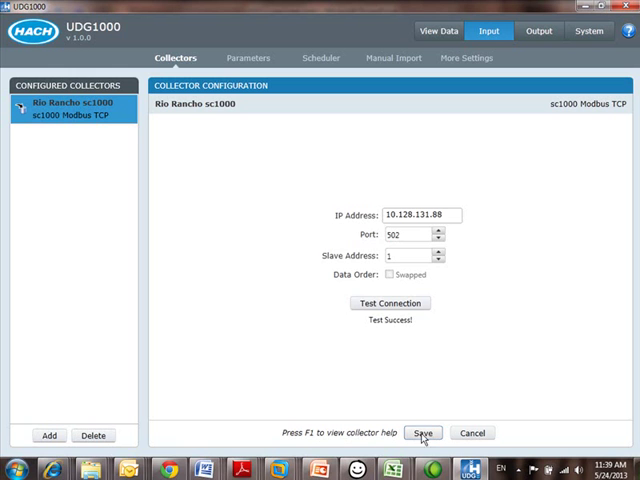
mouse_move(243, 70)
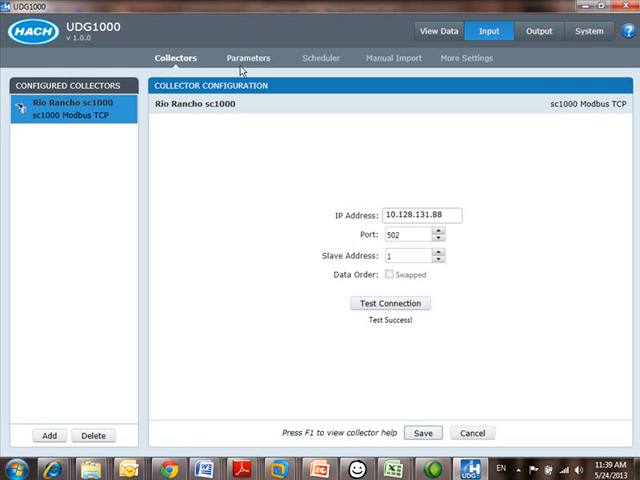
click(248, 57)
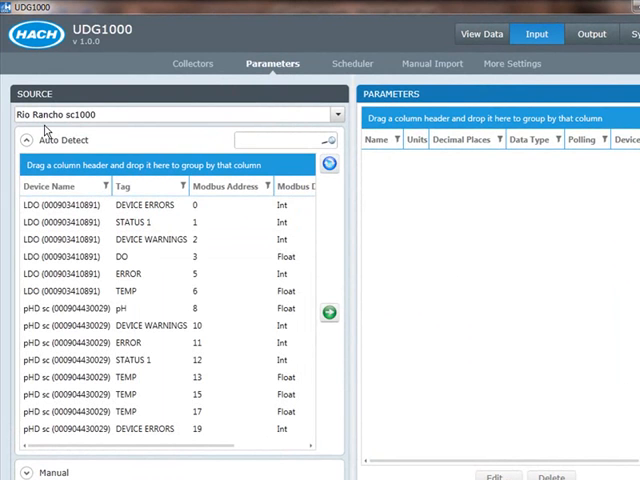
Select Rio Rancho sc1000 as source and add the LDO DO and TEMP readings as parameters.
click(62, 222)
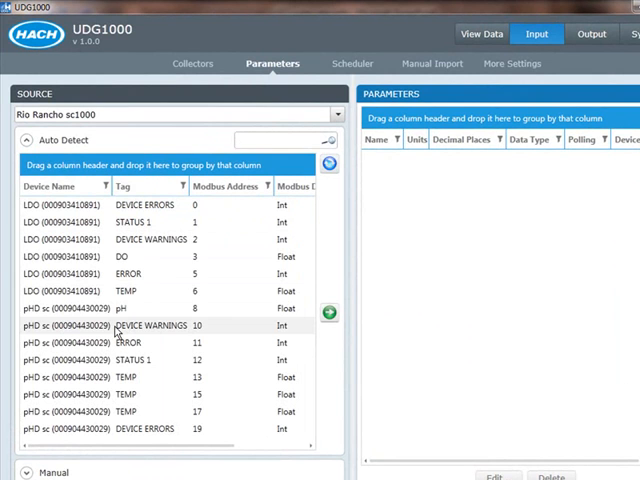
click(280, 140)
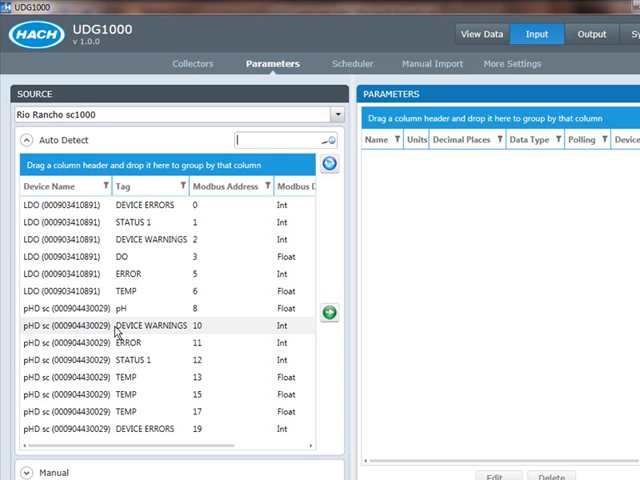
click(75, 257)
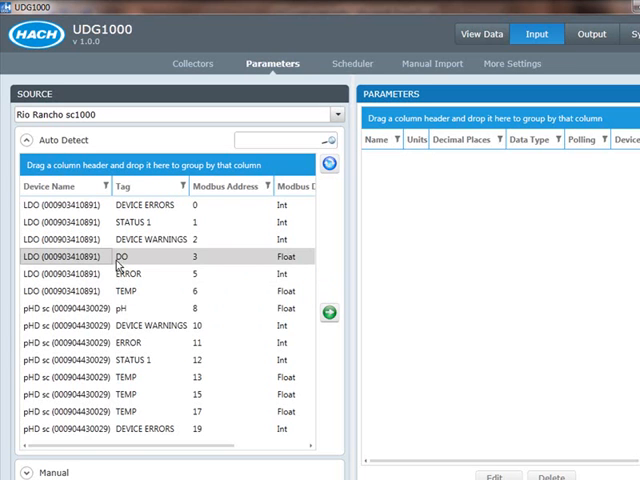
click(329, 312)
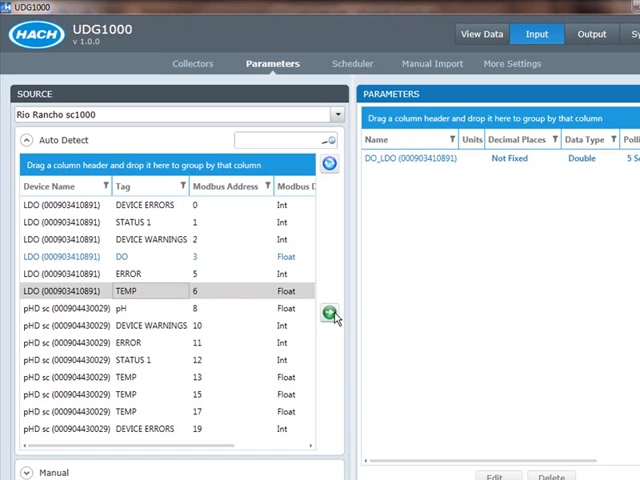
click(328, 312)
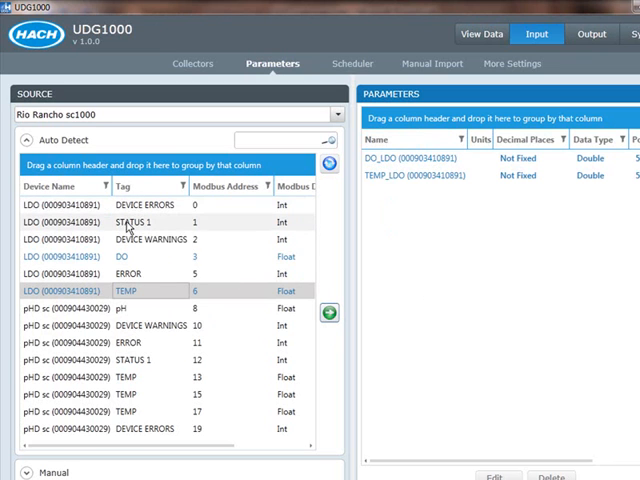
mouse_move(153, 398)
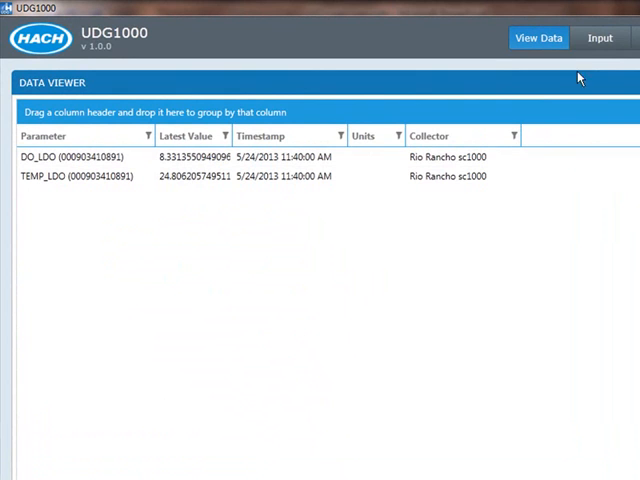
mouse_move(598, 38)
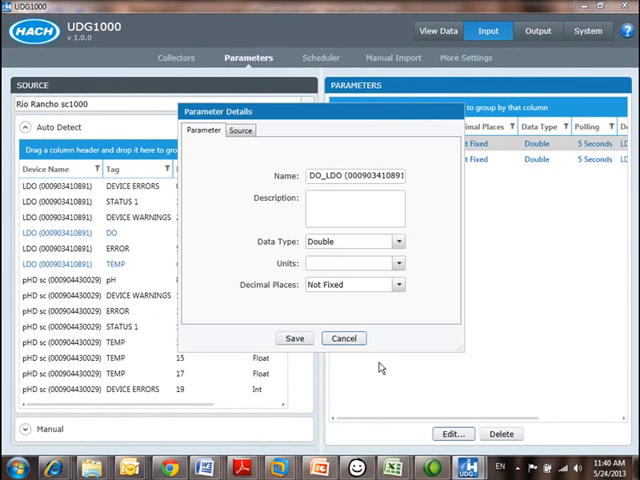
Set DO_LDO to mg/L with 2 decimal places.
click(403, 208)
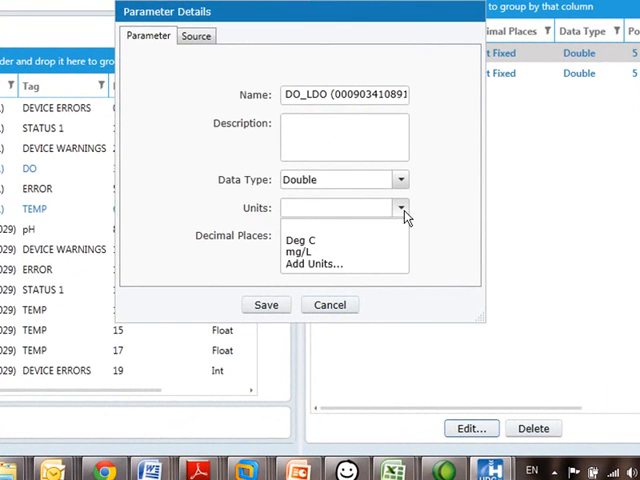
mouse_move(302, 239)
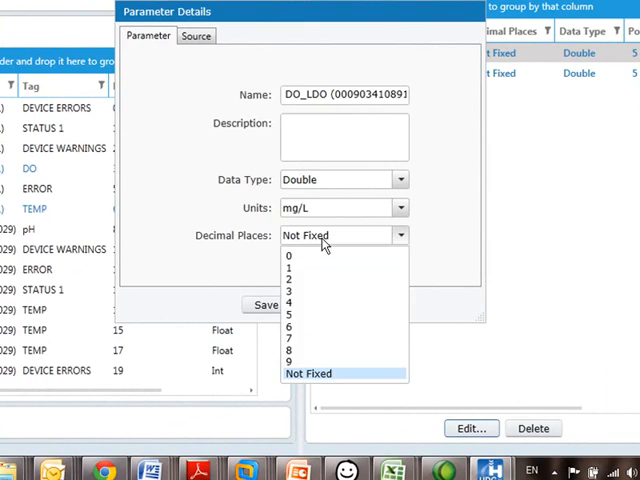
click(291, 292)
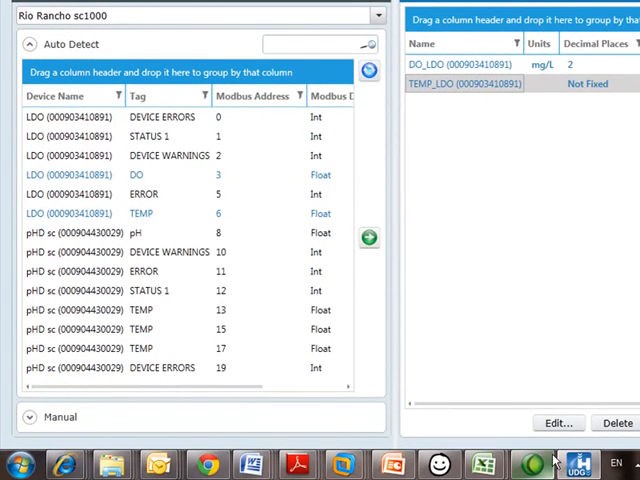
Set TEMP_LDO to Deg C with 1 decimal place.
click(558, 423)
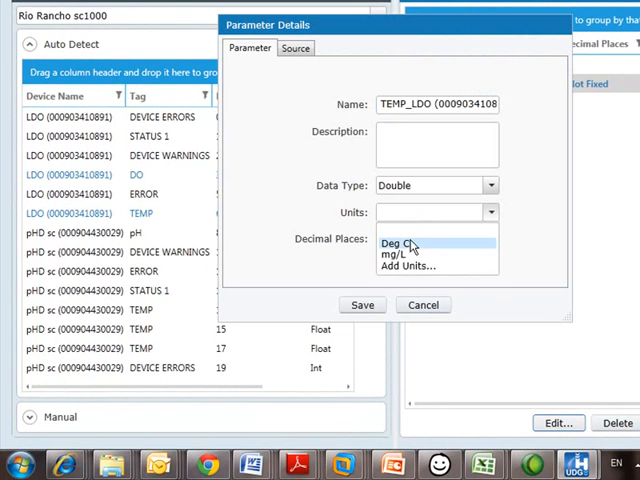
click(391, 243)
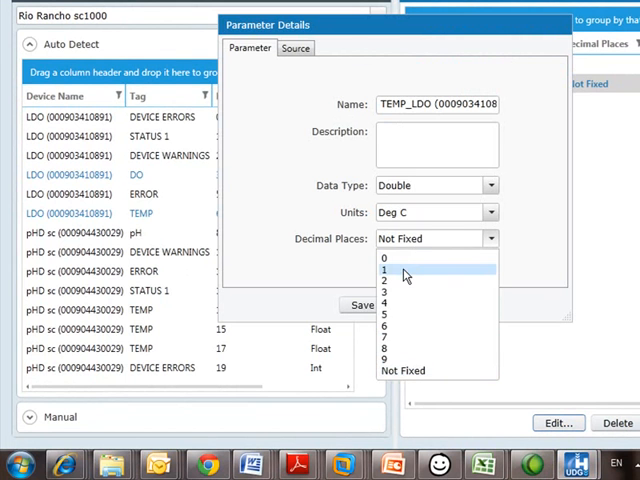
click(388, 270)
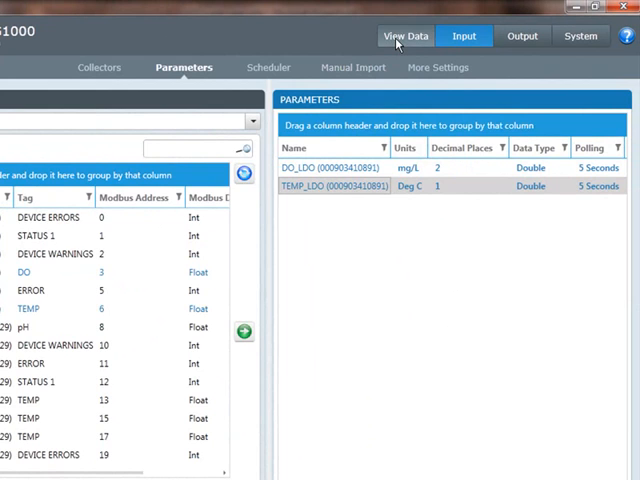
Review TEMP_LDO's reading history in Data Viewer, then return to the readings list.
click(406, 35)
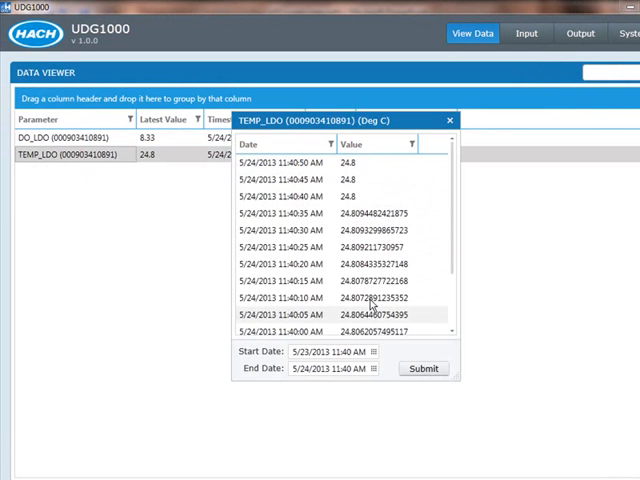
mouse_move(349, 196)
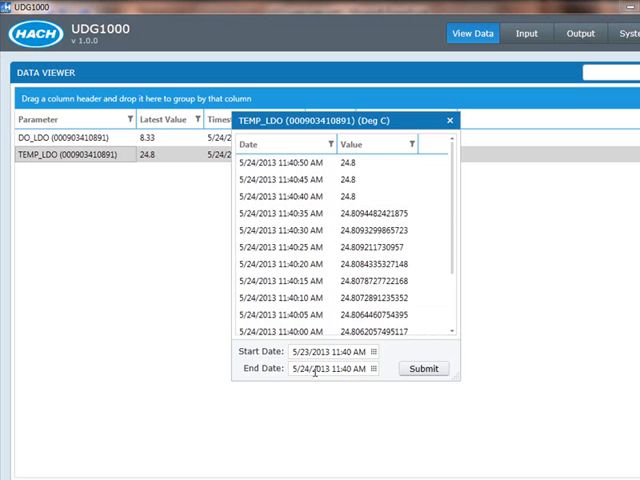
mouse_move(282, 366)
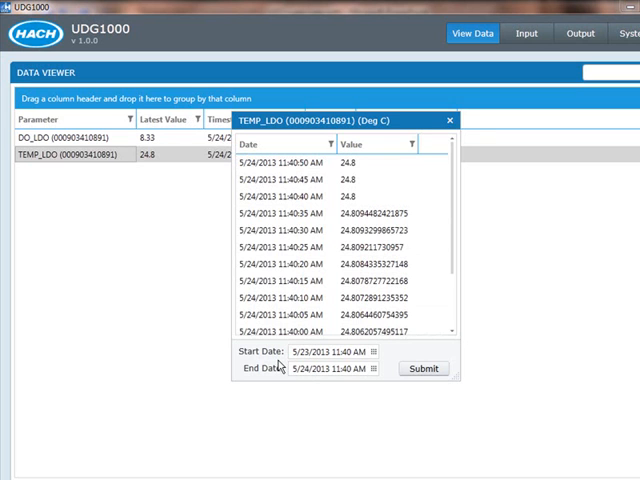
mouse_move(271, 369)
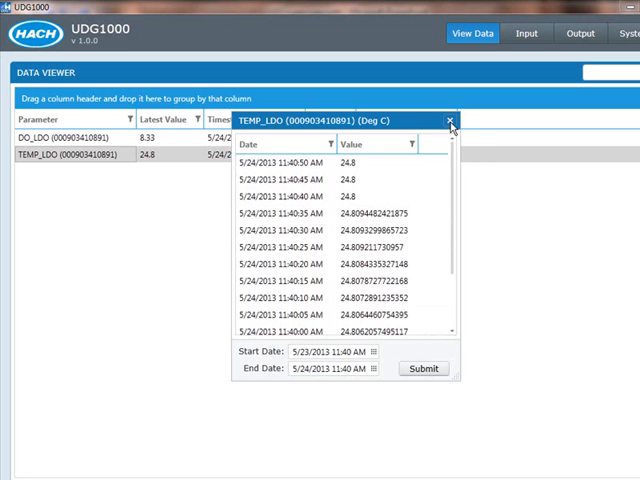
click(450, 120)
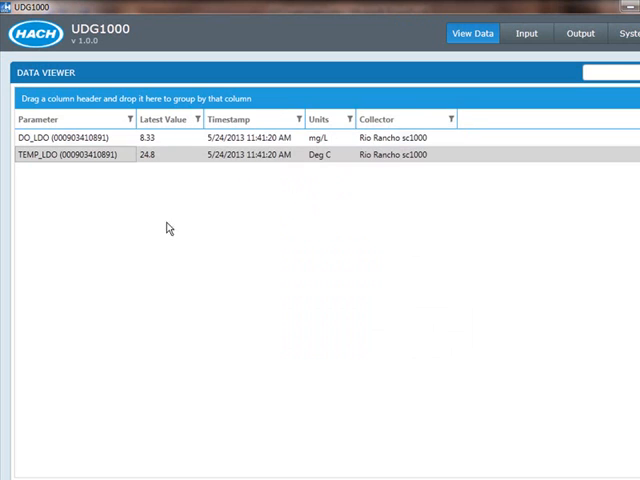
mouse_move(135, 227)
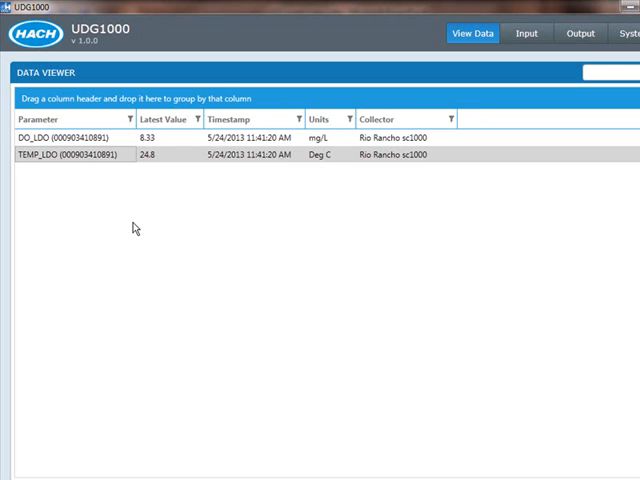